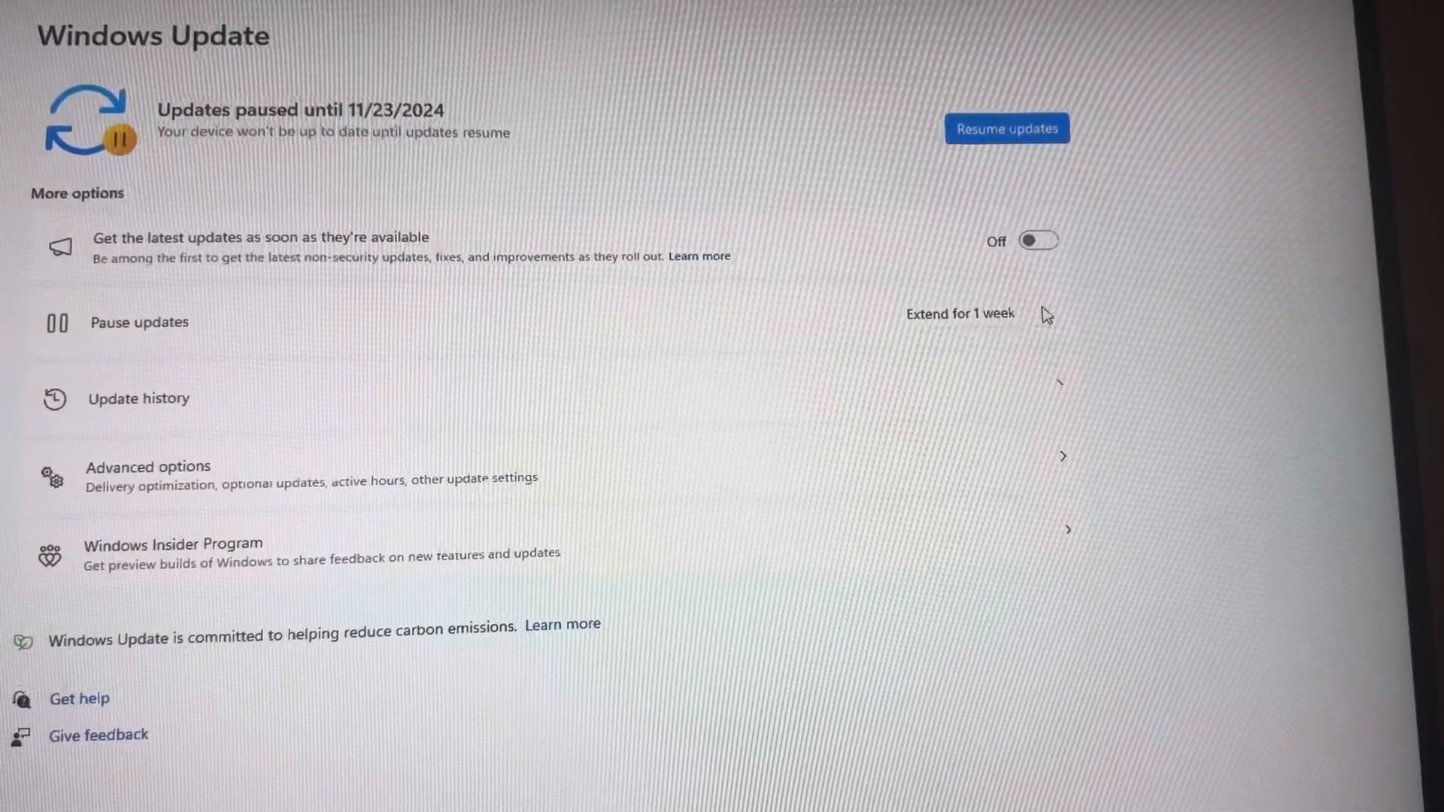
Review Advanced options: restart toggles off and Active hours 12:00 PM to 4:00 AM
left_click(960, 313)
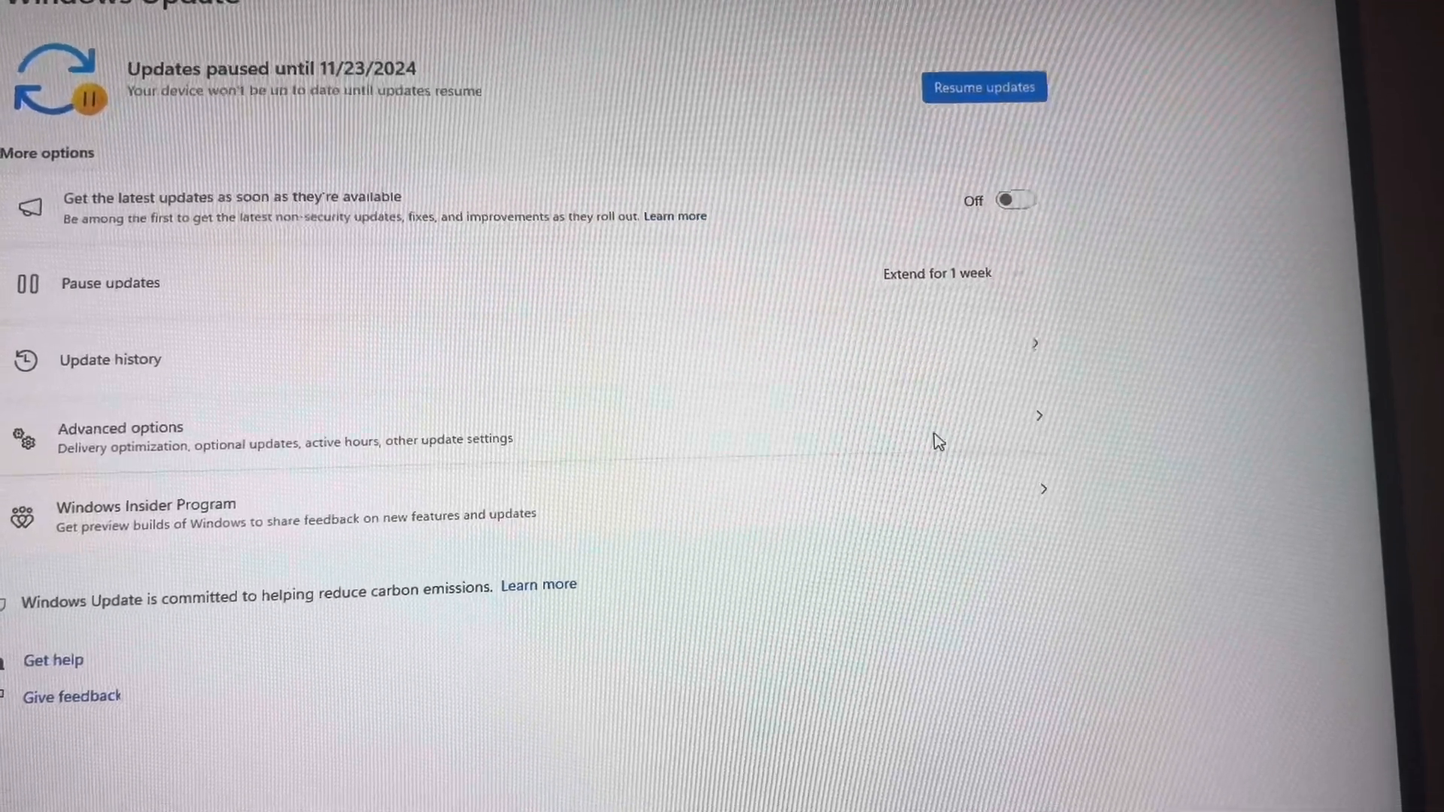
left_click(120, 428)
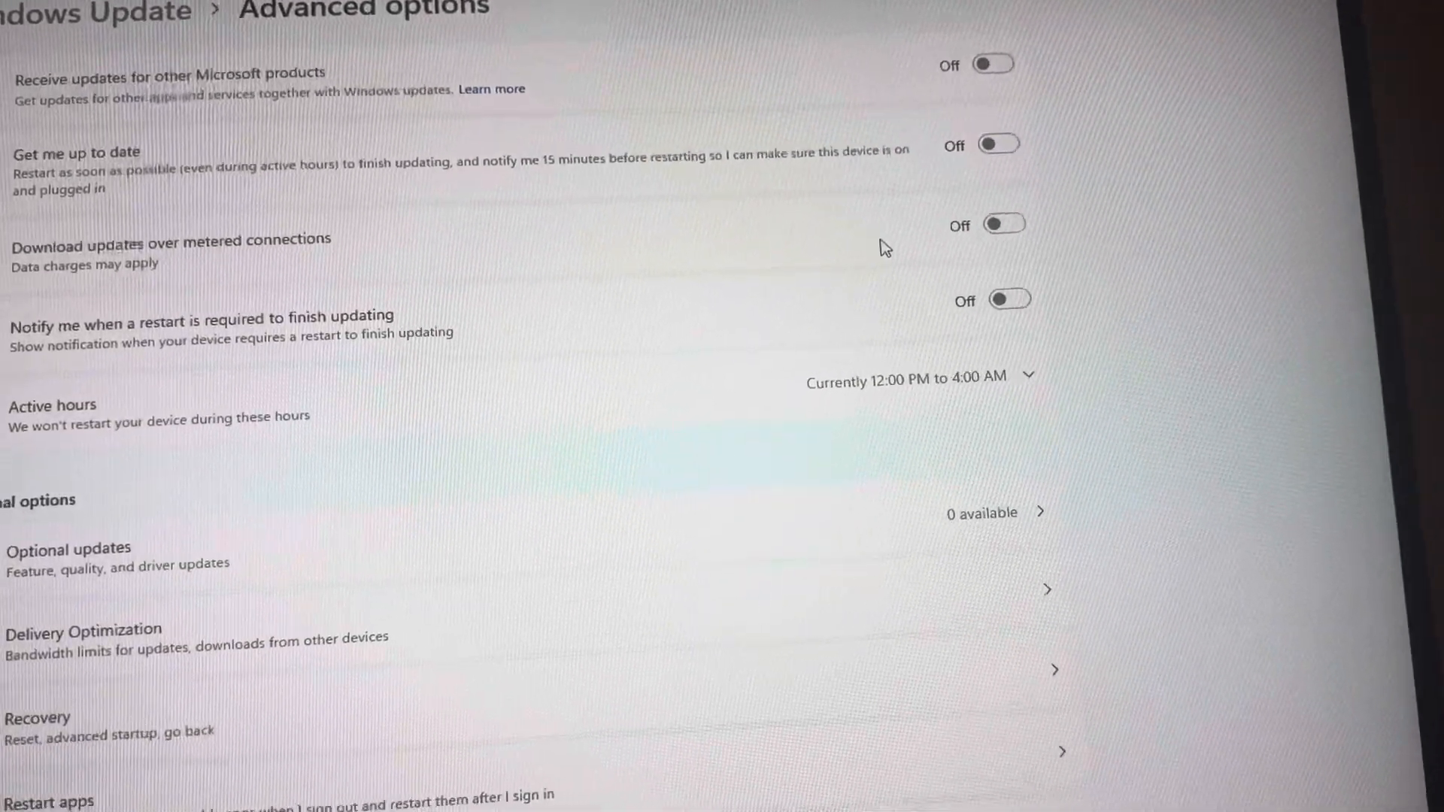
scroll("down", 3)
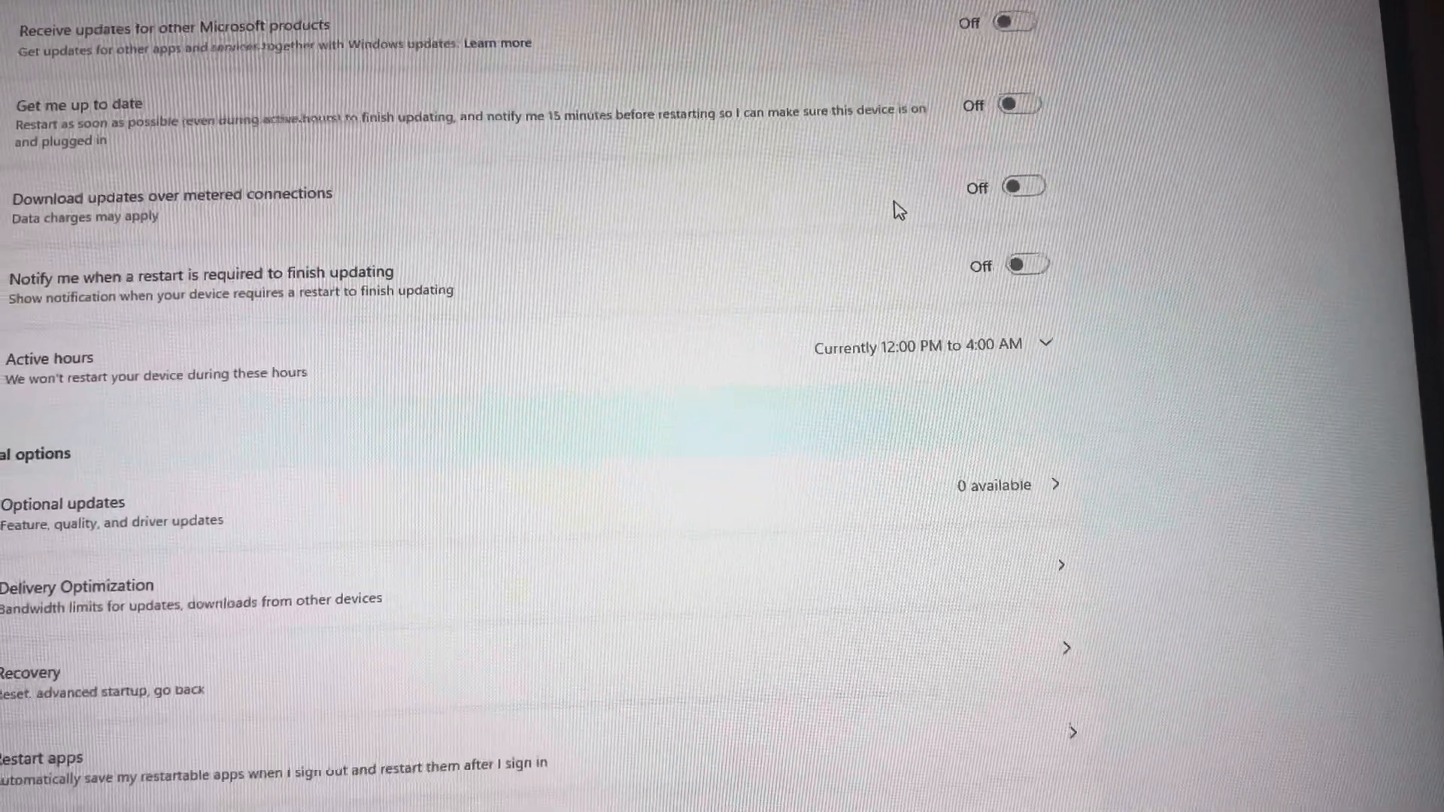
scroll("down", 3)
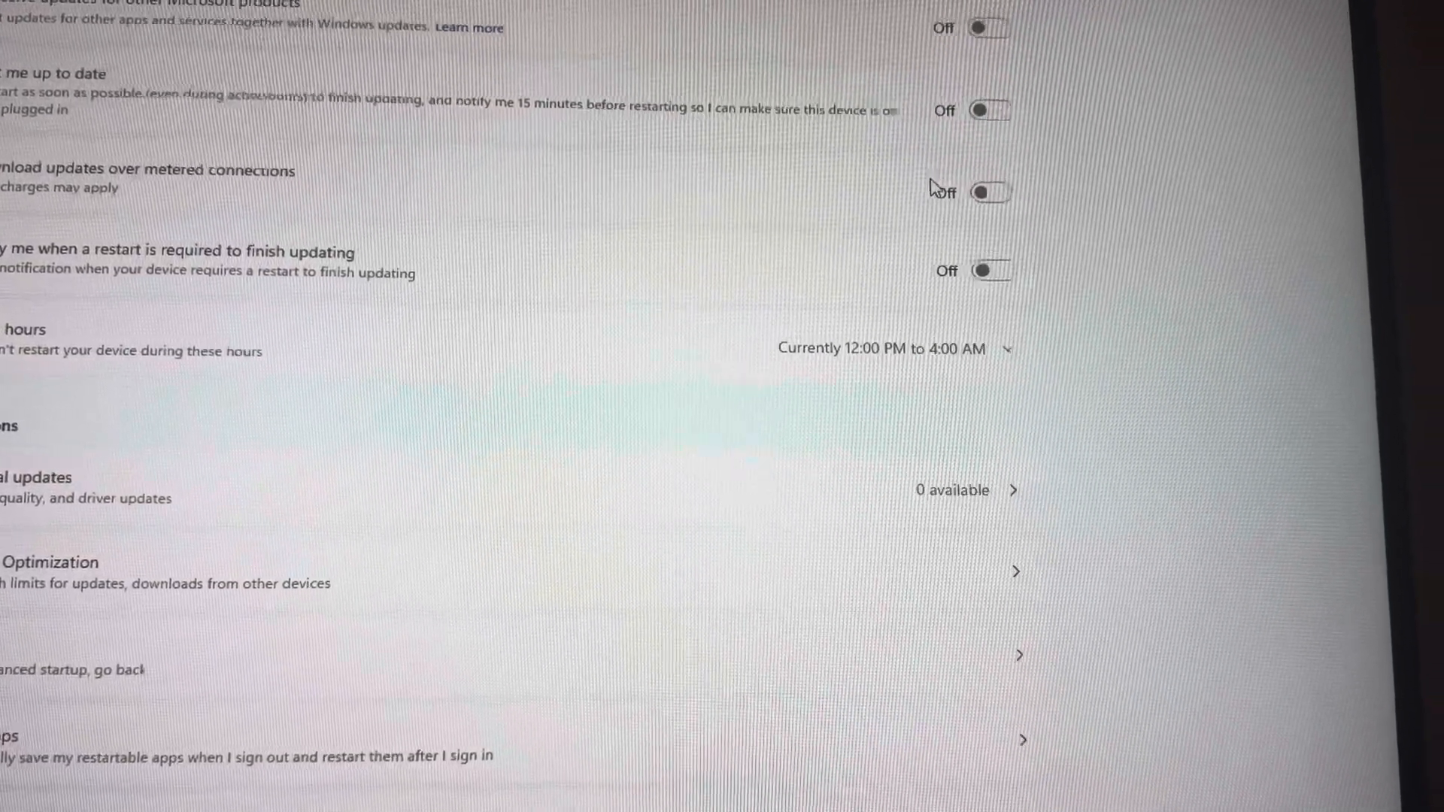
scroll("down", 3)
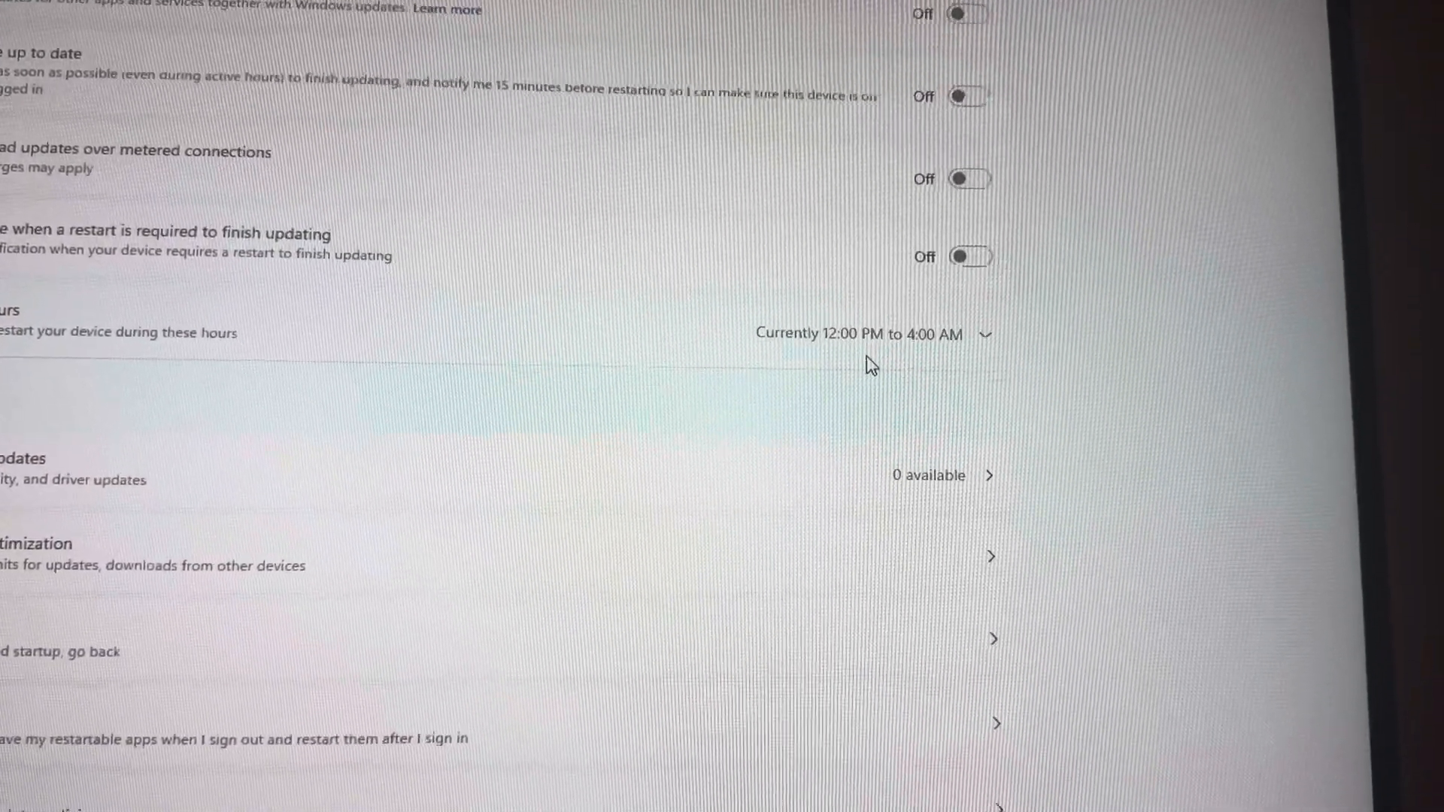
scroll("down", 3)
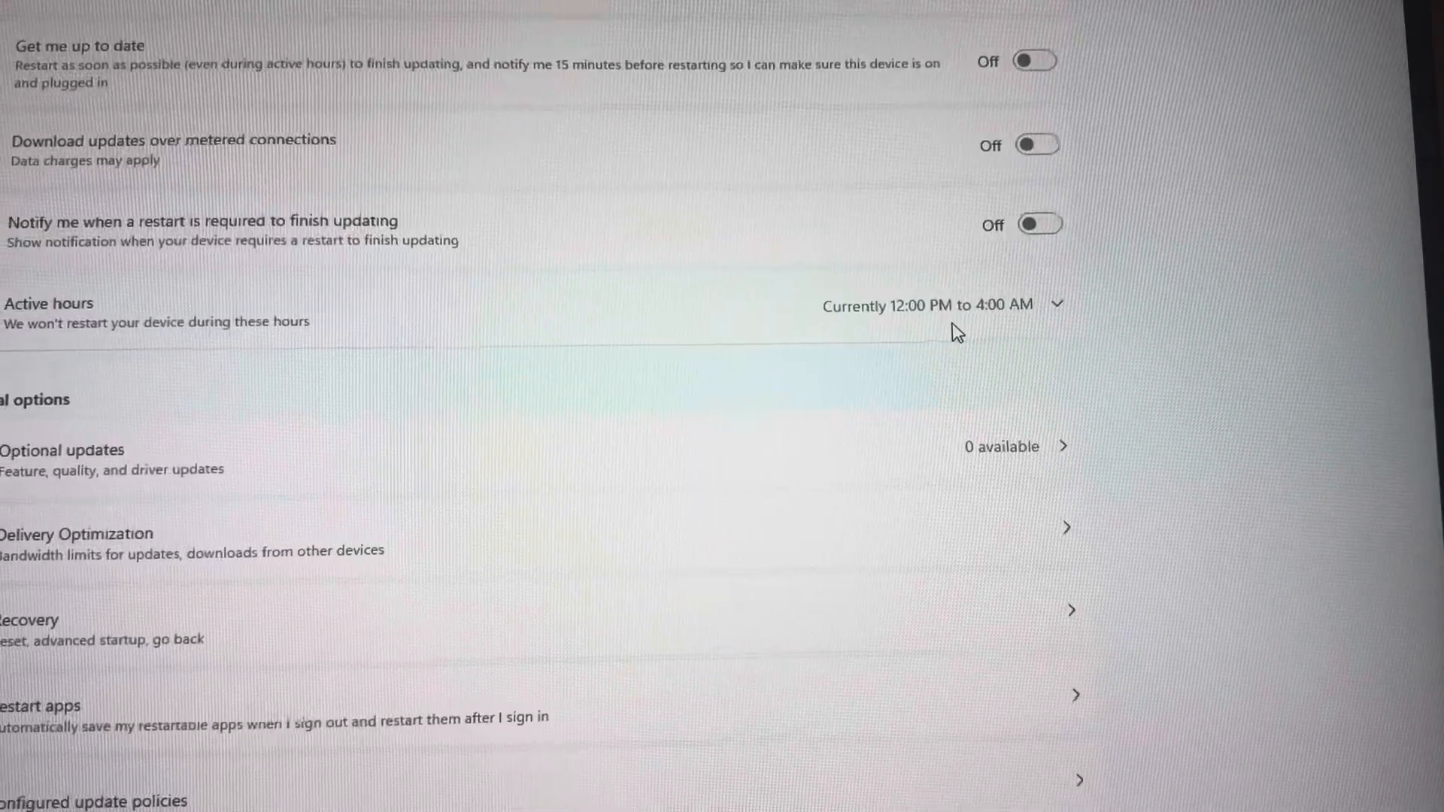
scroll("down", 3)
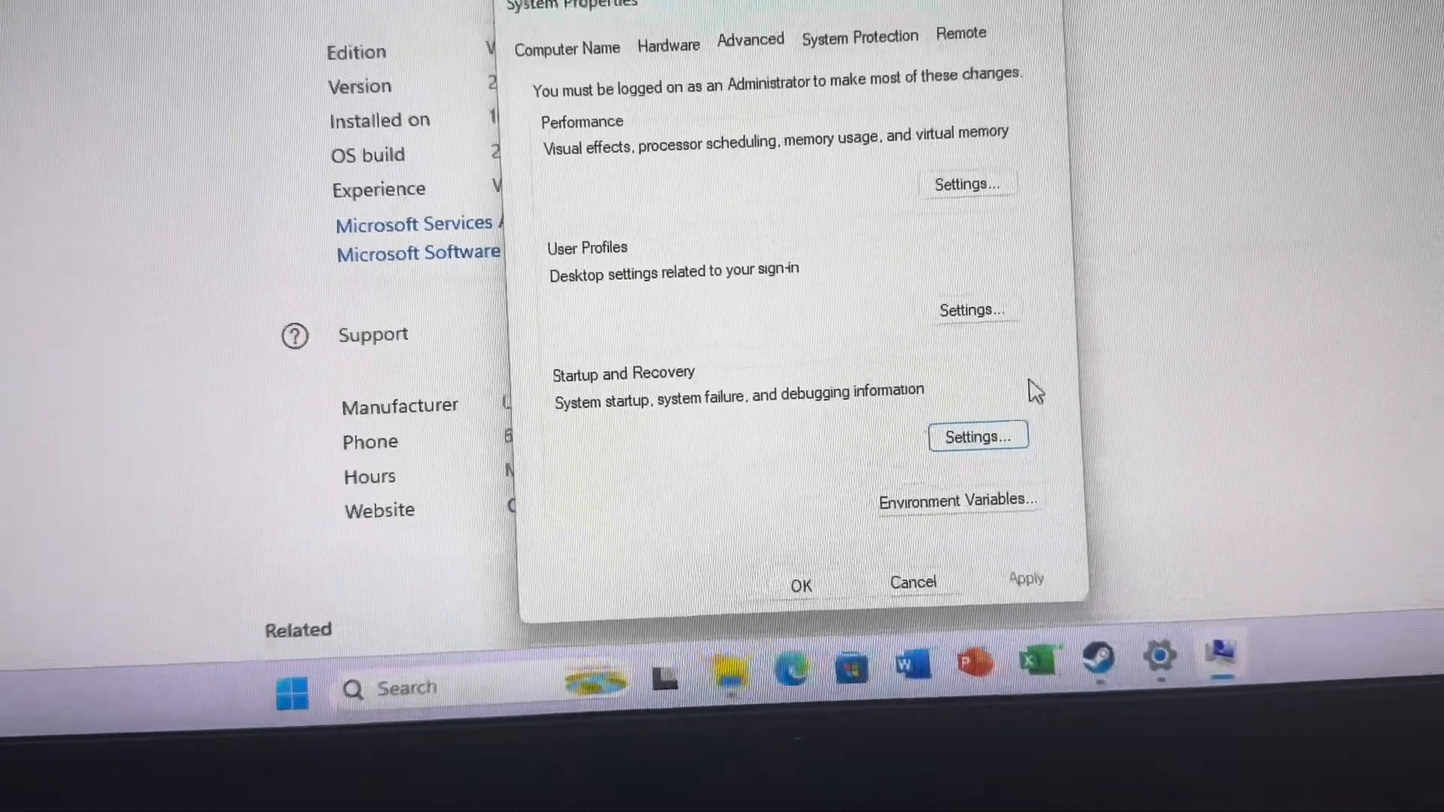
Review Startup and Recovery settings and close System Properties to the desktop
left_click(977, 436)
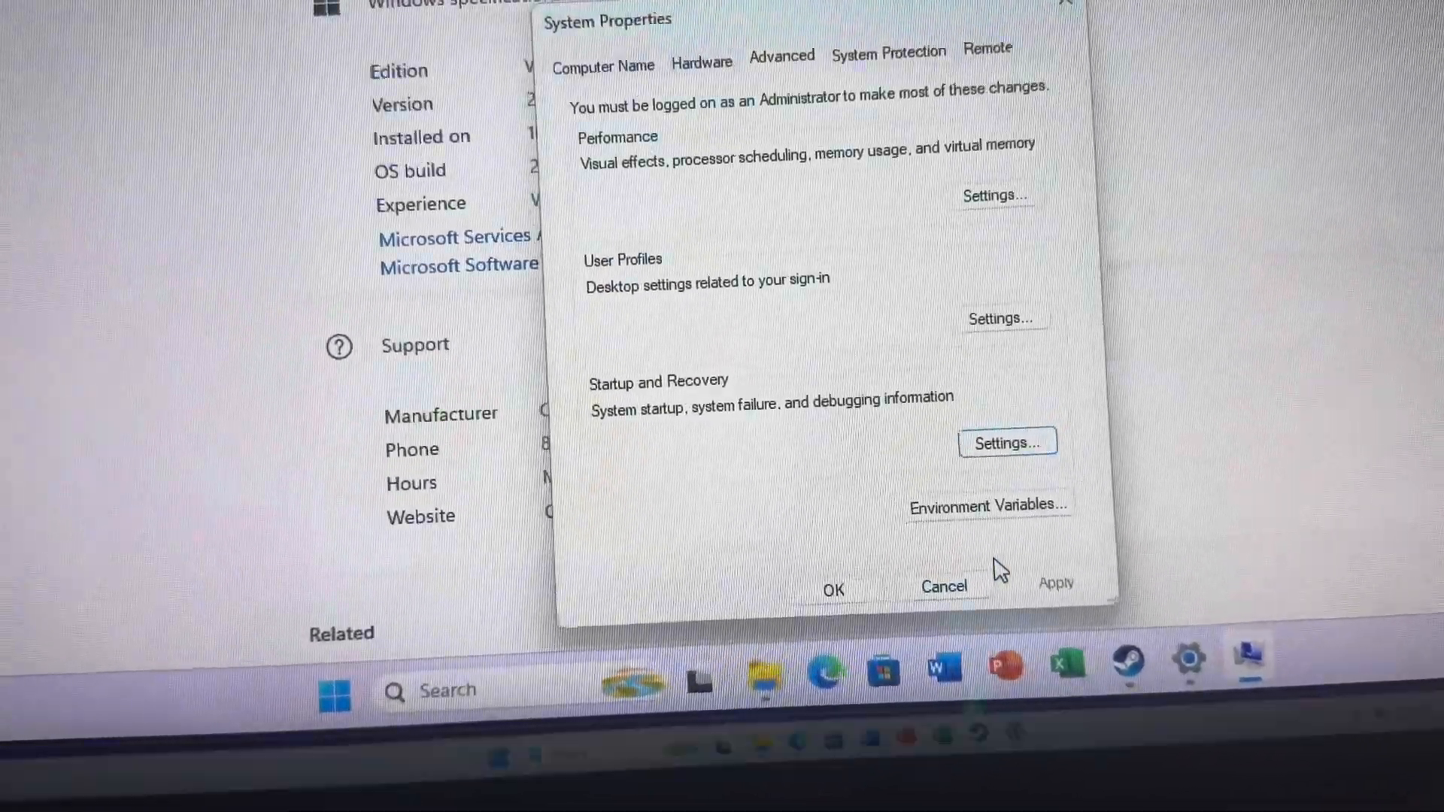
left_click(943, 587)
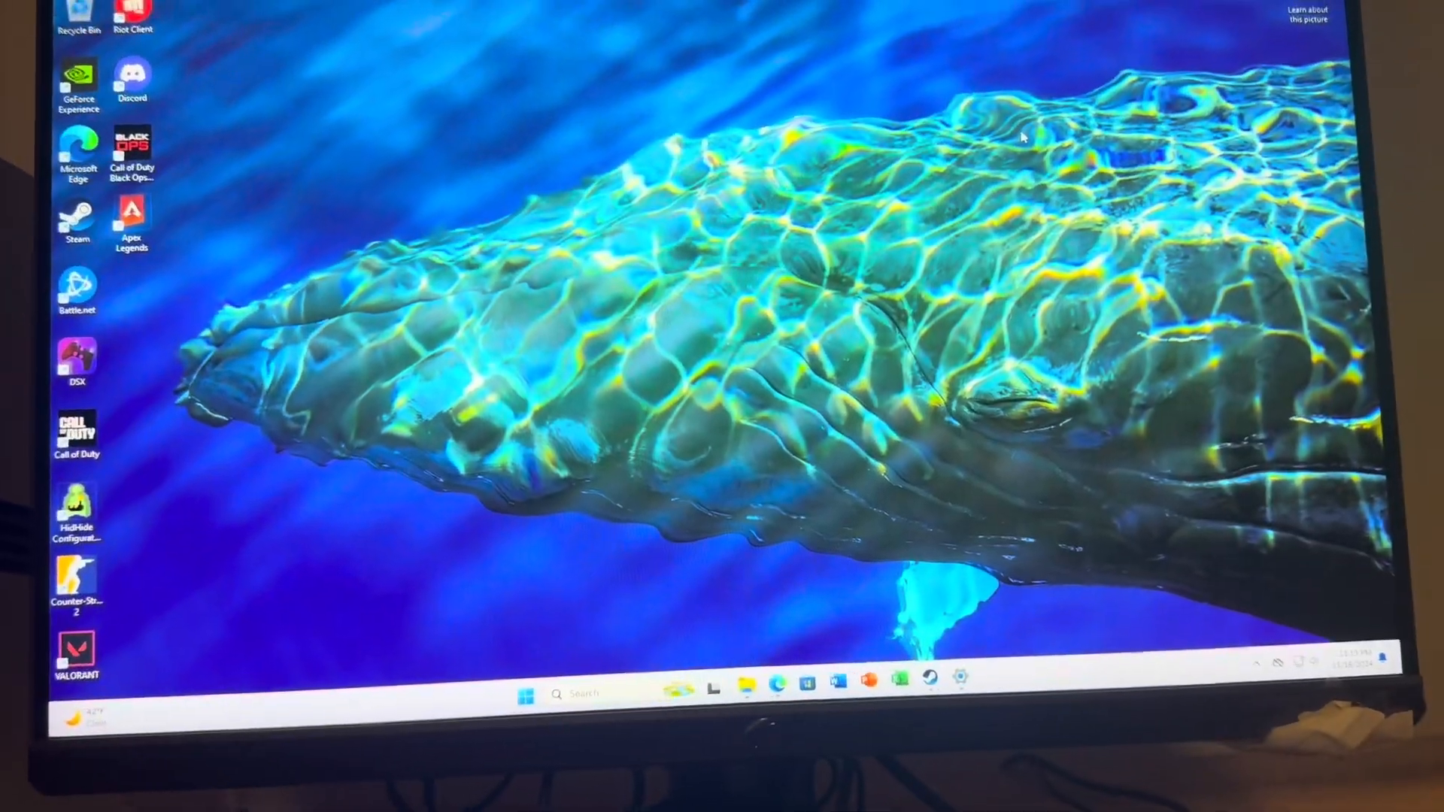